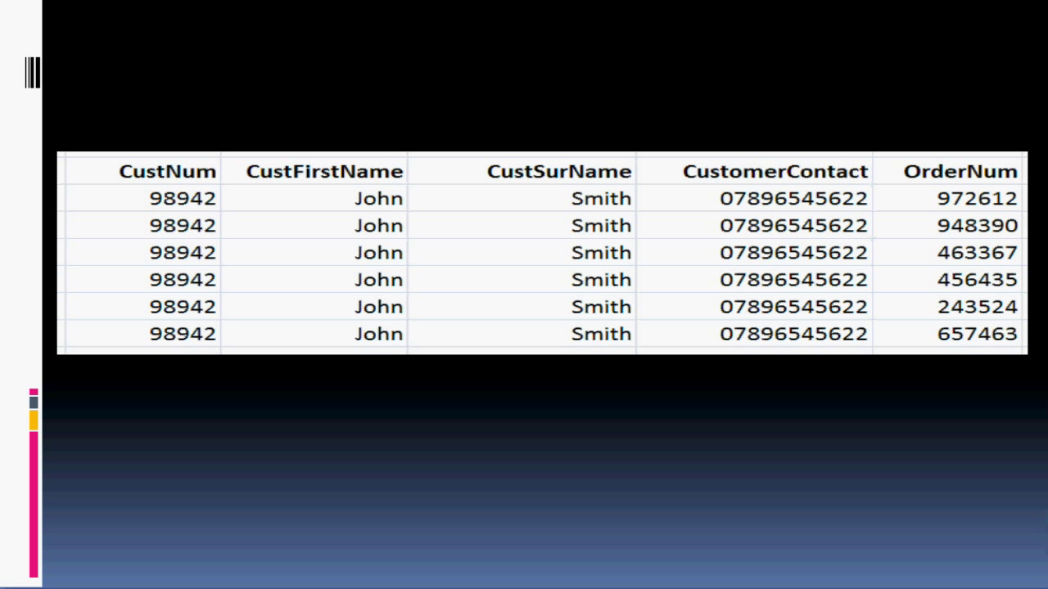
# - Play the next slideshow animation to highlight the OrderNum column in green
pyautogui.click(959, 171)
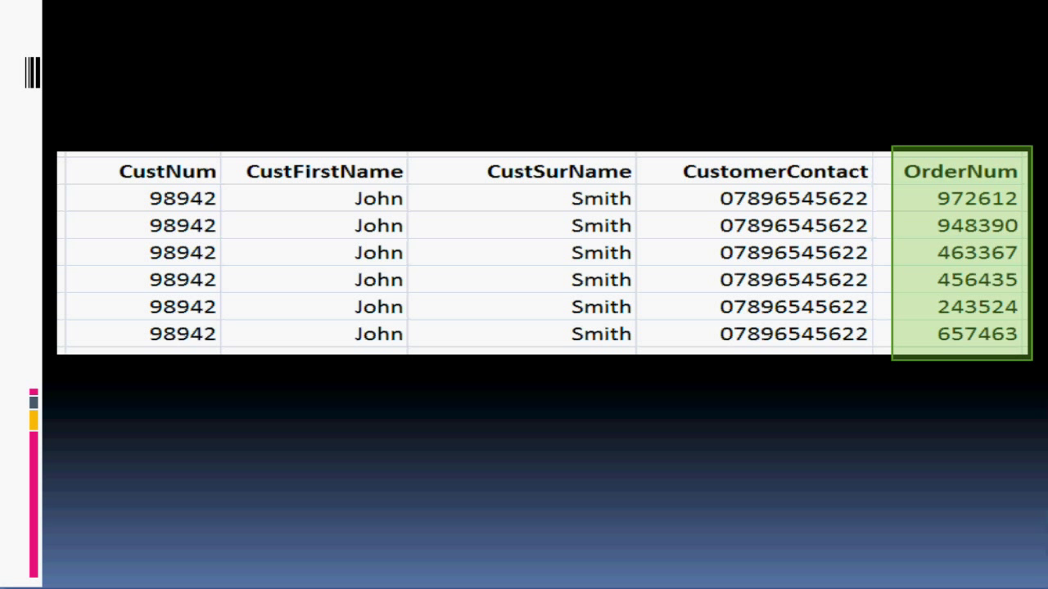
pyautogui.click(794, 198)
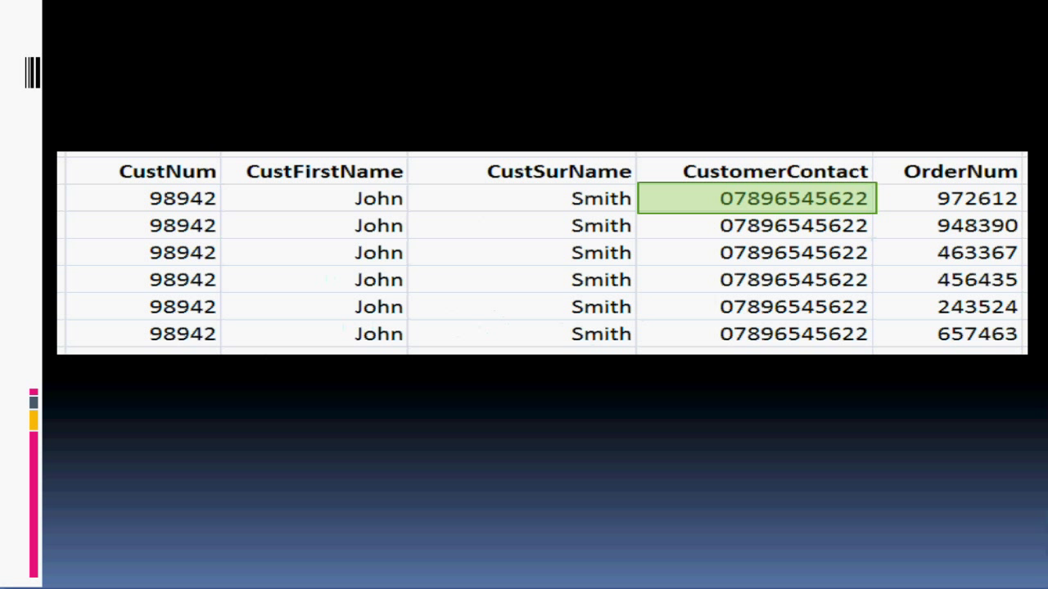